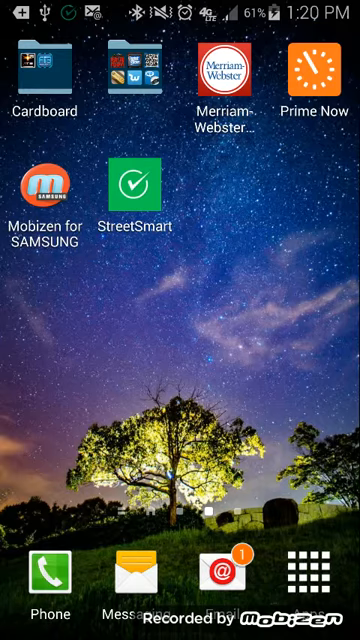
Launch StreetSmart and start today's shift at 01:20 PM from Timesheets
click(126, 190)
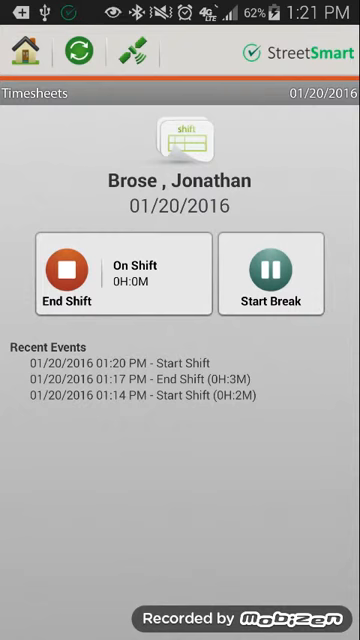
Take a break at 01:21 PM, end it to resume the shift, and return to the main menu
click(272, 274)
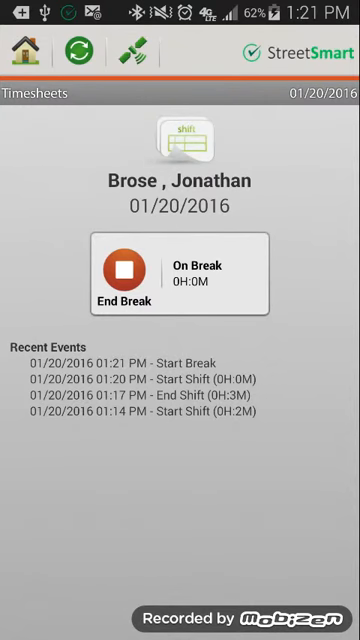
click(114, 272)
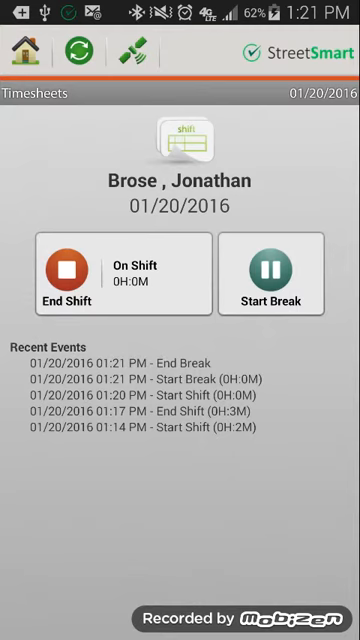
click(22, 52)
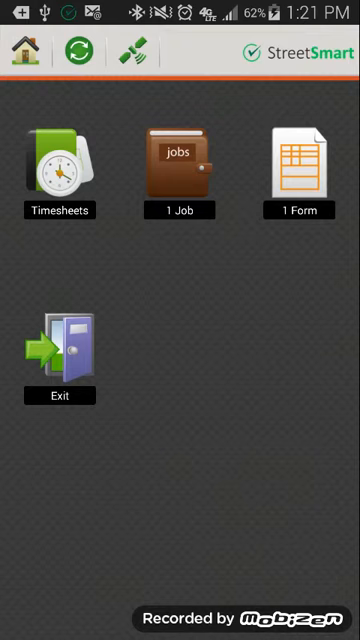
View the ROSEVILLE CA Costco job from the jobs list so it shows as Viewed, then bring up its actions
click(178, 176)
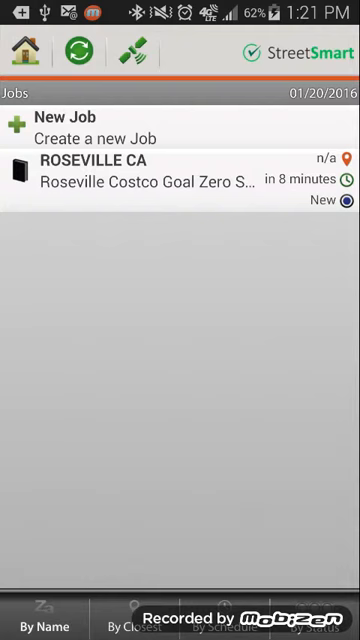
click(180, 172)
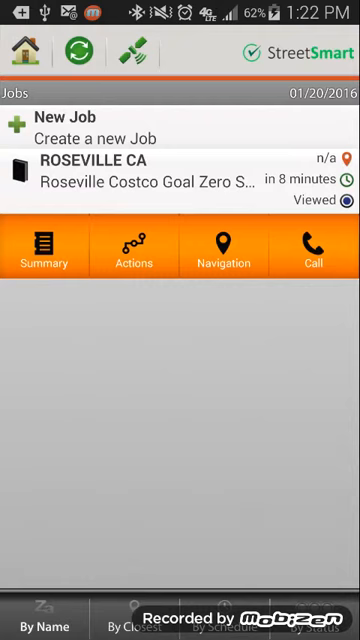
click(44, 252)
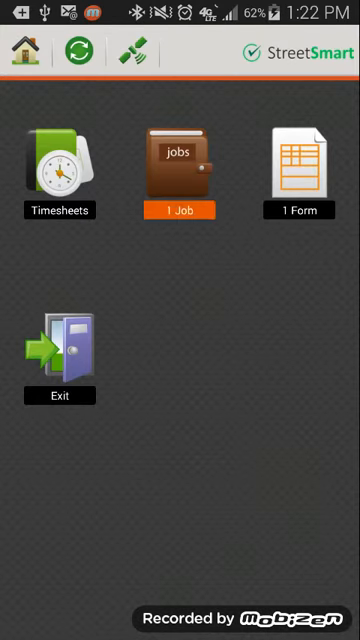
click(180, 172)
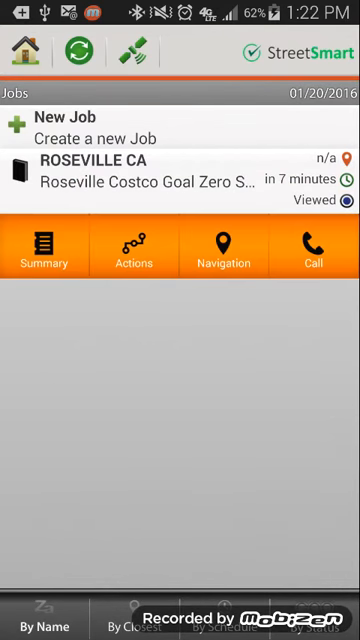
click(132, 266)
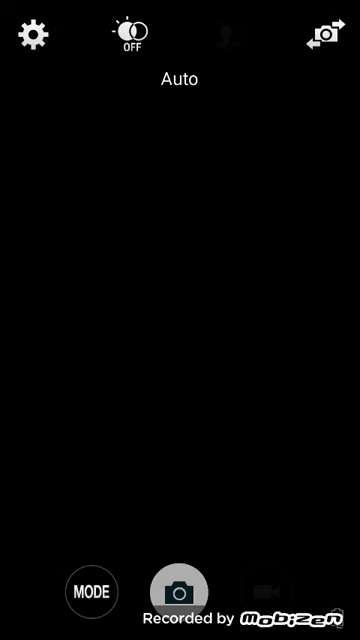
Capture the booth photo of the wooden nightstand for the ROSEVILLE CA job
click(180, 590)
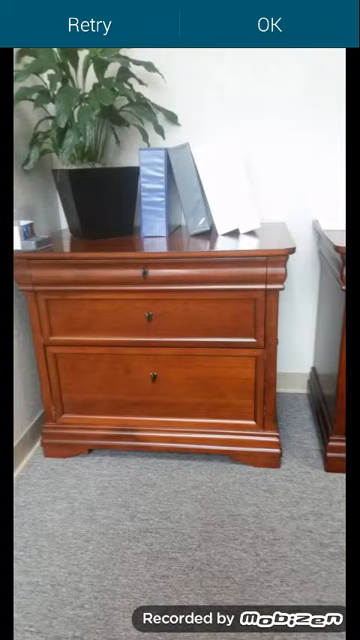
Accept the nightstand photo and submit it through Pic Notes as the booth picture
click(268, 24)
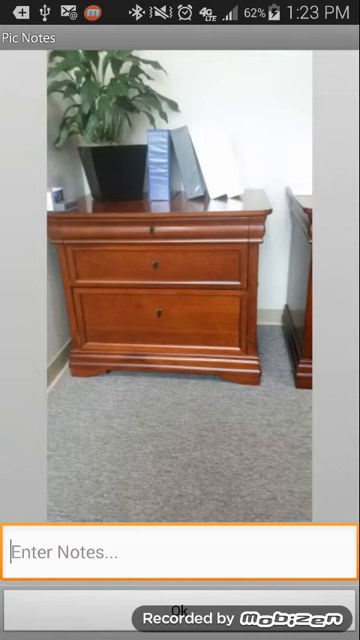
click(180, 552)
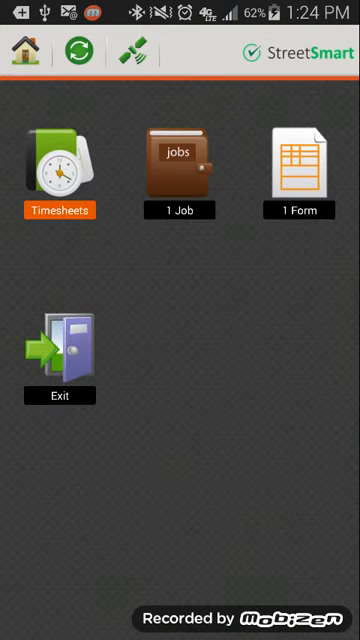
End the current shift, start a new one at 01:24 PM, and leave for the phone's home screen
click(60, 170)
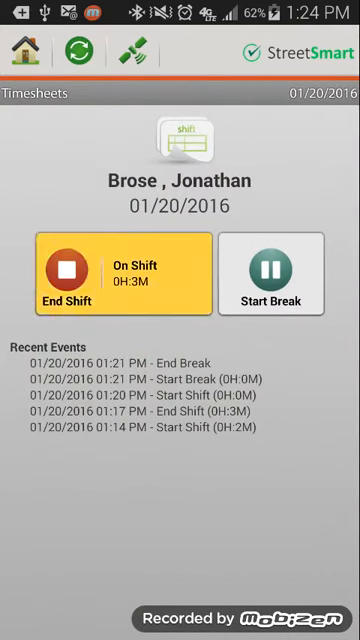
click(94, 284)
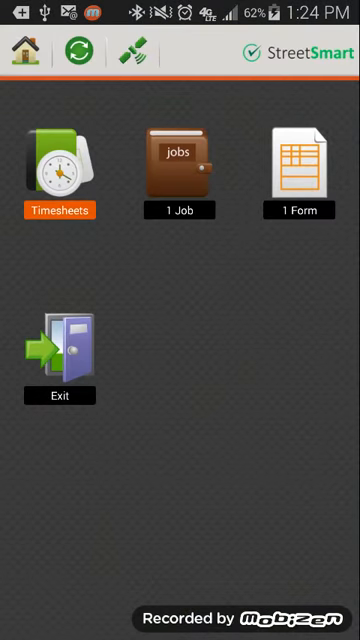
click(60, 170)
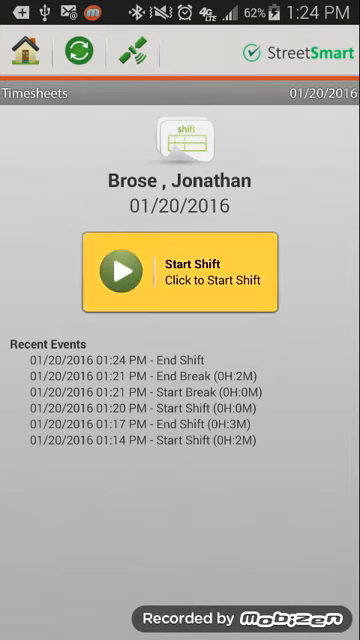
click(180, 272)
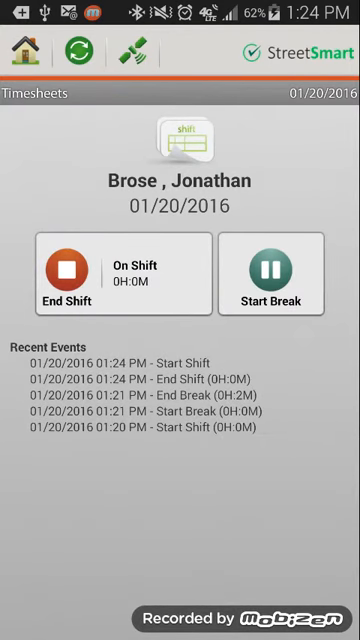
click(20, 52)
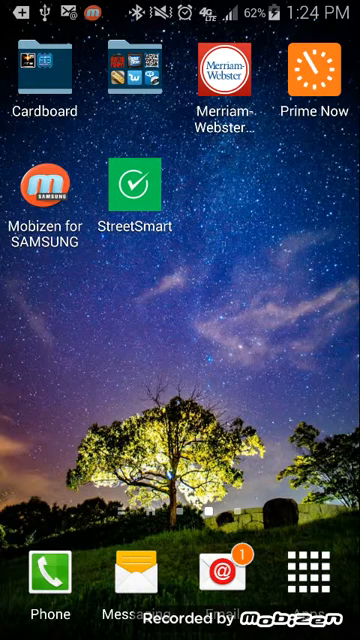
Reopen StreetSmart to the ROSEVILLE CA job actions showing Start Job done and Booth Picture at 0H:1M
click(128, 192)
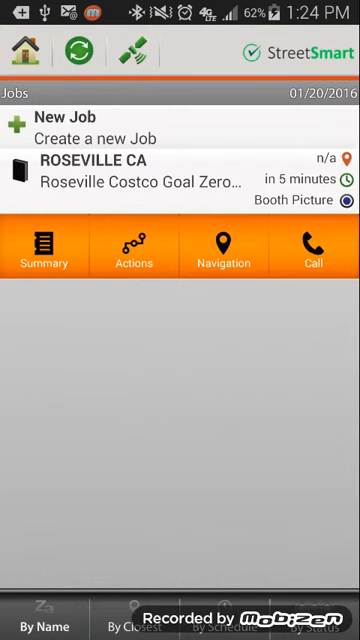
click(132, 252)
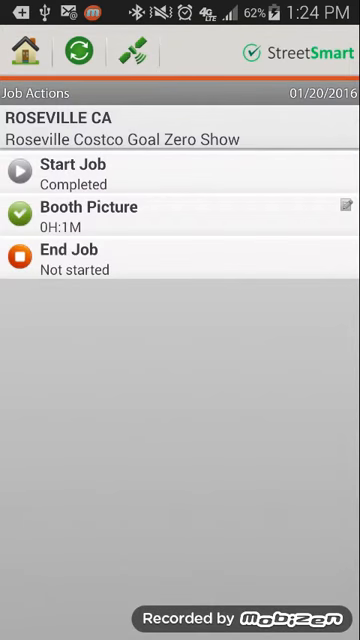